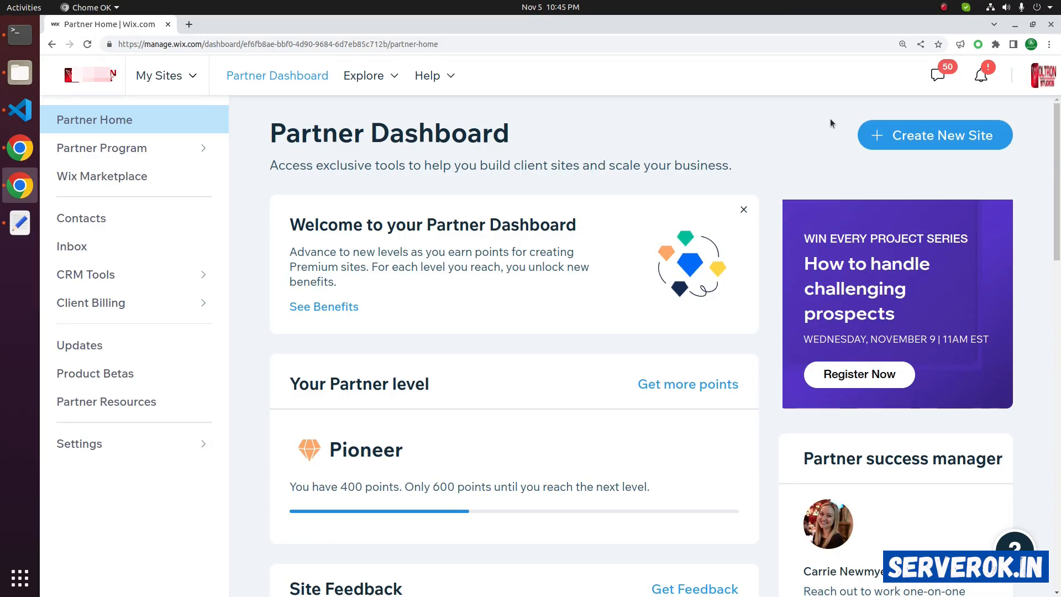
- Open the account's Domains page from the profile avatar menu
{"action": "left_click", "coordinate": [1044, 75]}
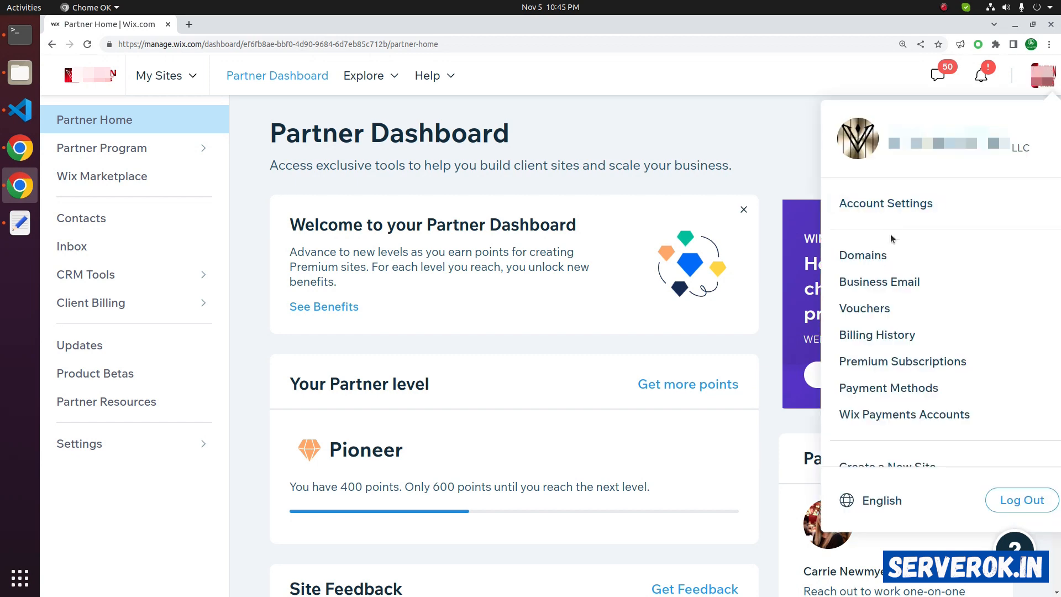
{"action": "left_click", "coordinate": [862, 255]}
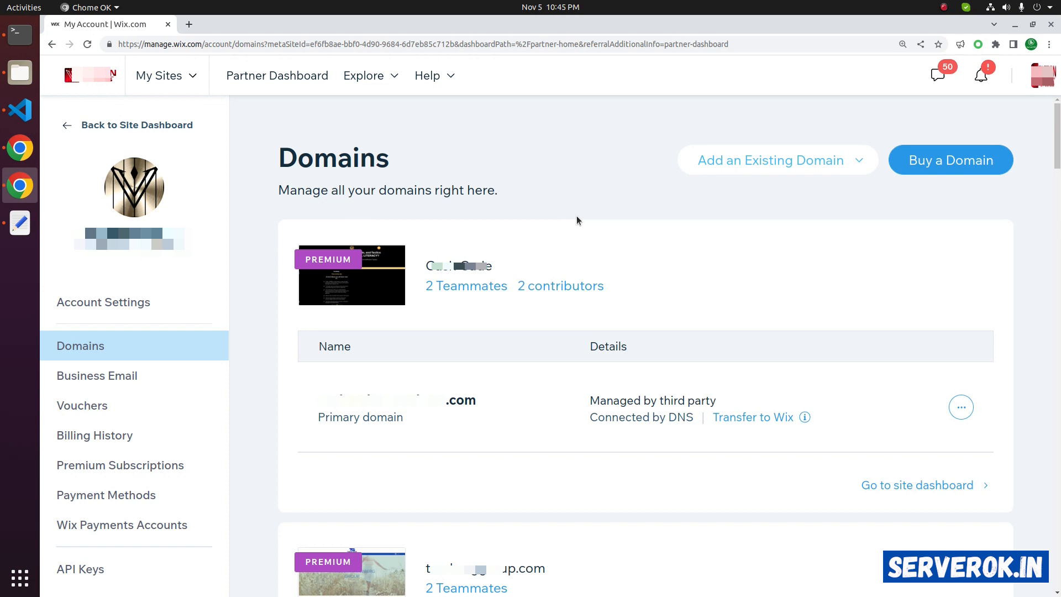
- Edit the second domain's MX records and switch the email provider from Google Workspace to Other
{"action": "scroll", "scroll_direction": "down", "scroll_amount": 3}
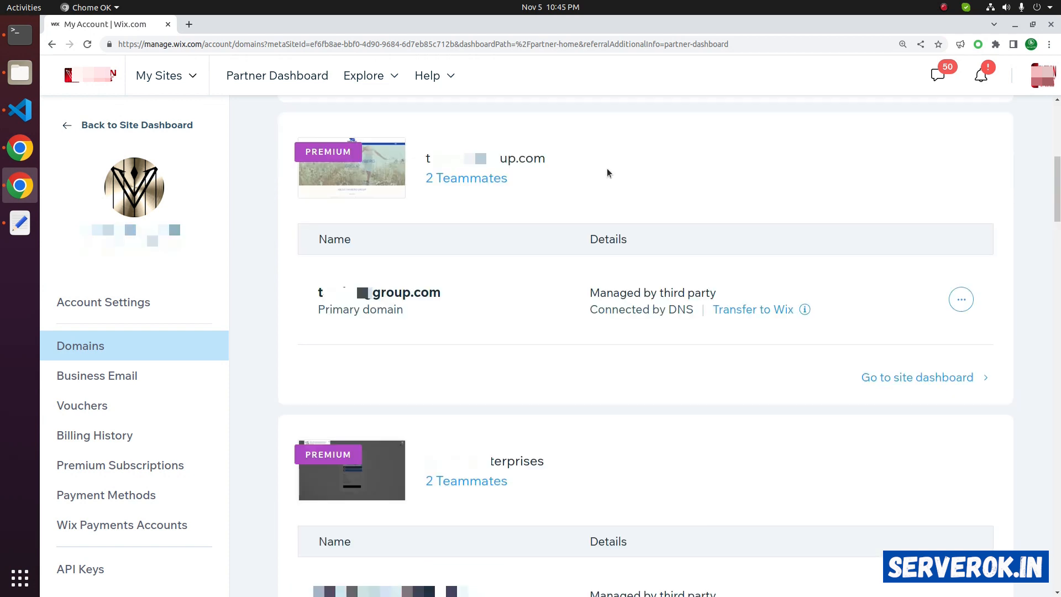
{"action": "mouse_move", "coordinate": [530, 269]}
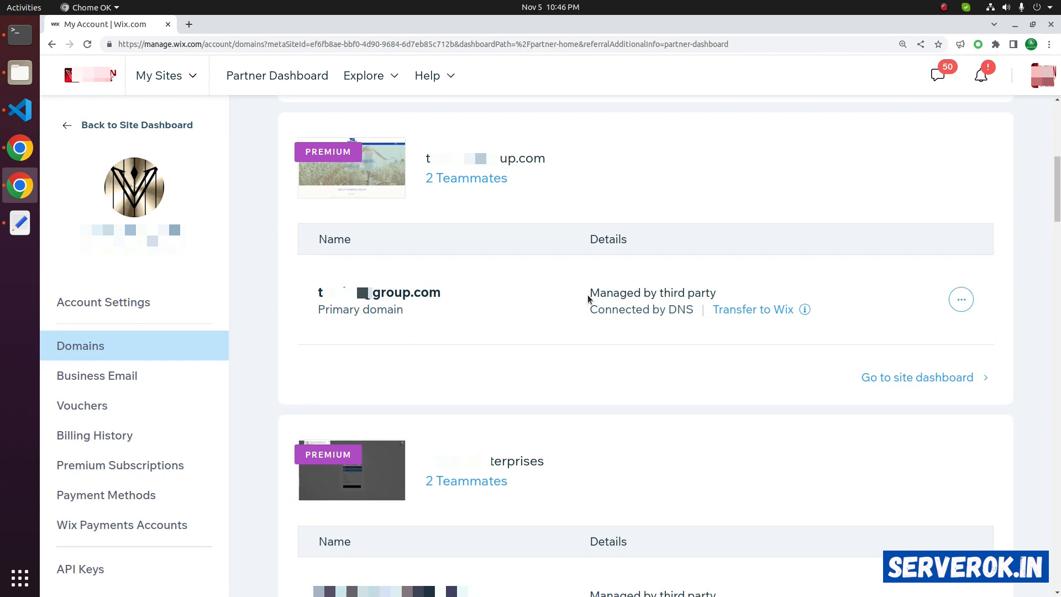
{"action": "mouse_move", "coordinate": [961, 299]}
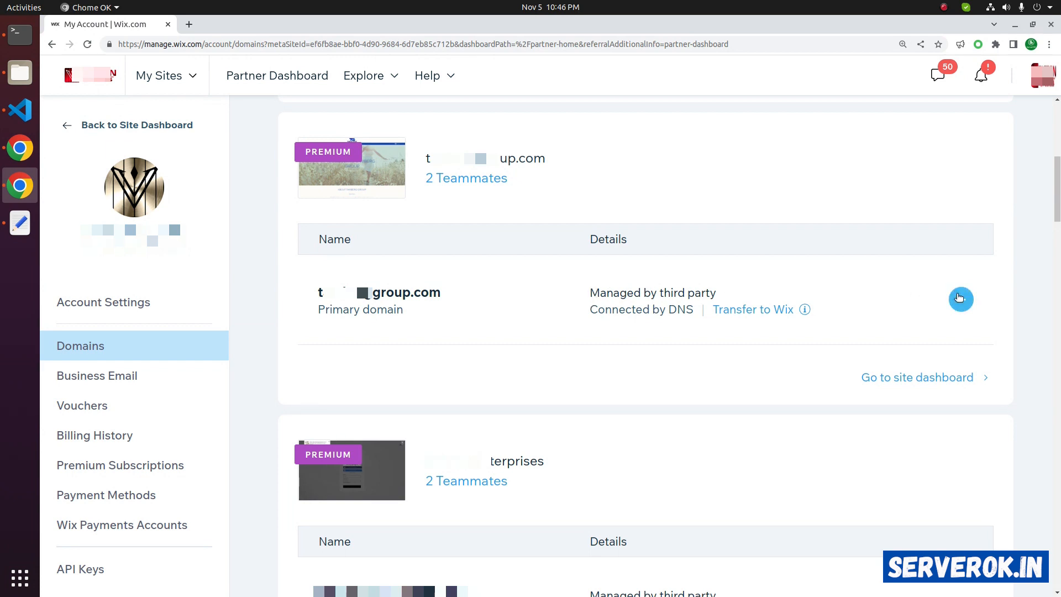
{"action": "left_click", "coordinate": [960, 299]}
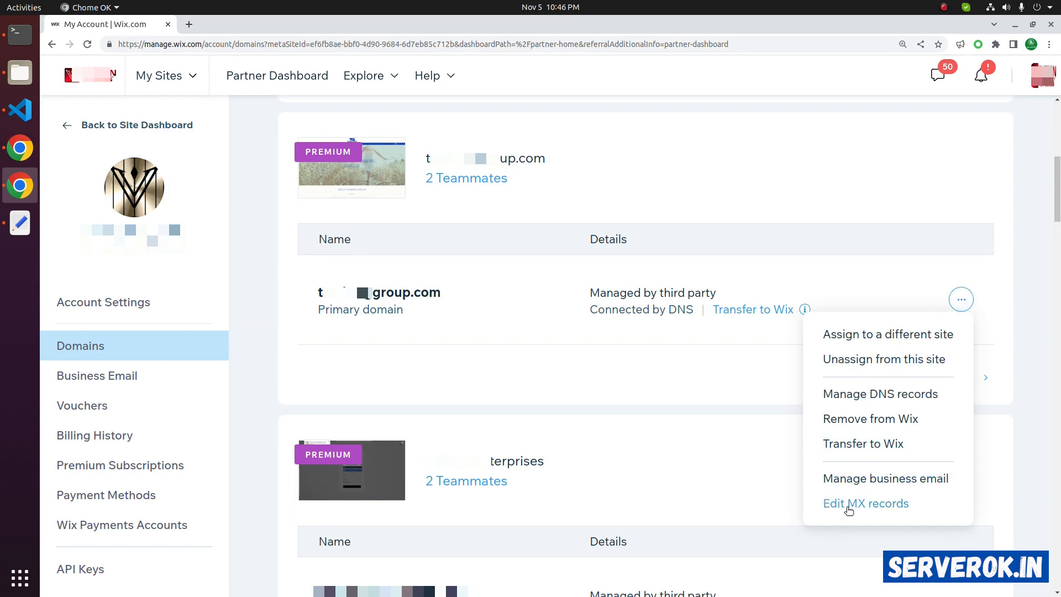
{"action": "left_click", "coordinate": [865, 503]}
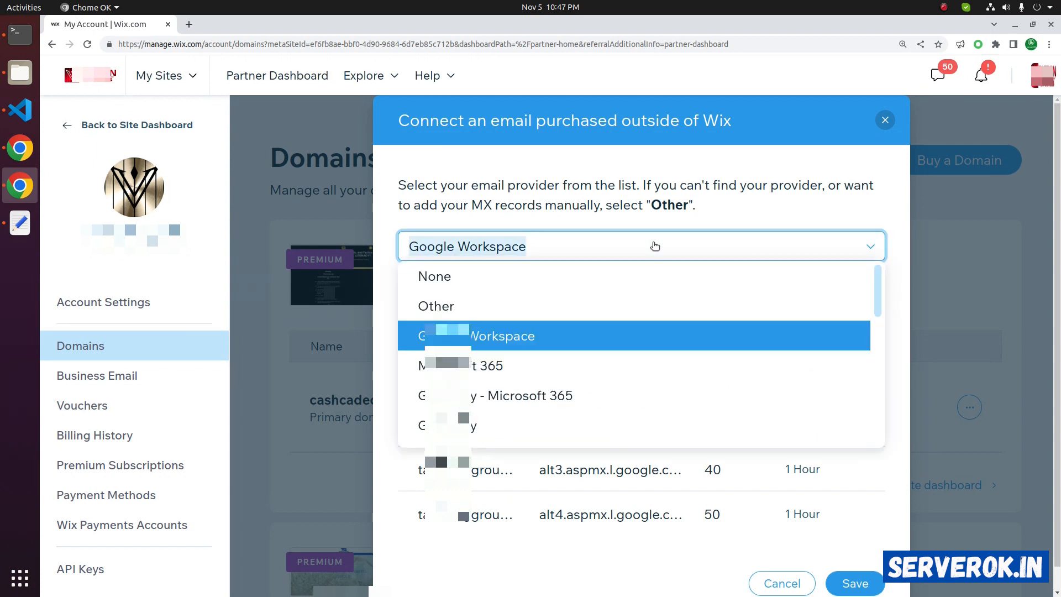
{"action": "left_click", "coordinate": [436, 306]}
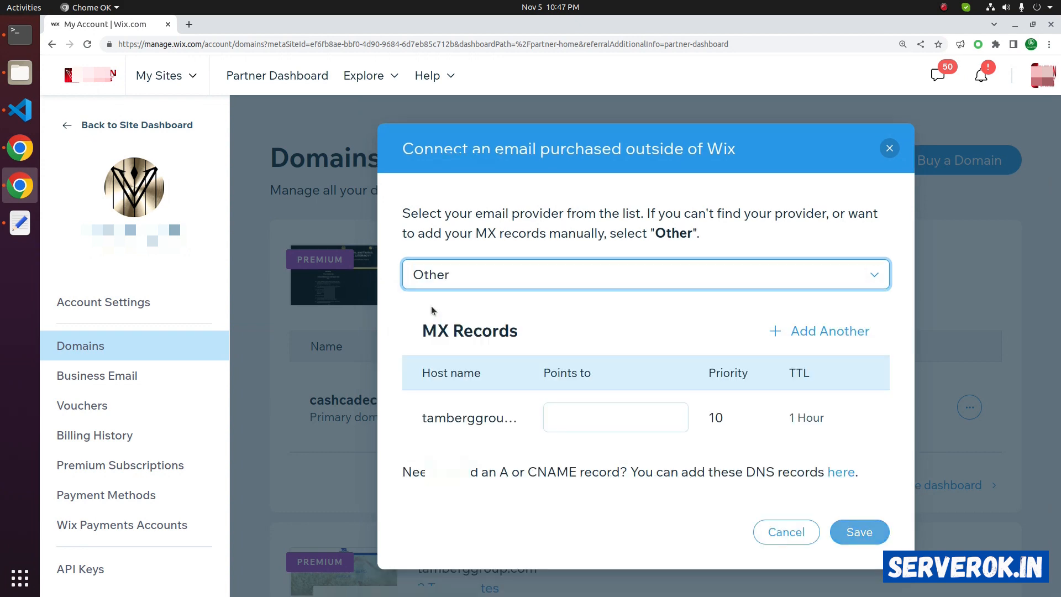
- Point the MX record at the custom mail server hostname and save
{"action": "left_click", "coordinate": [615, 417]}
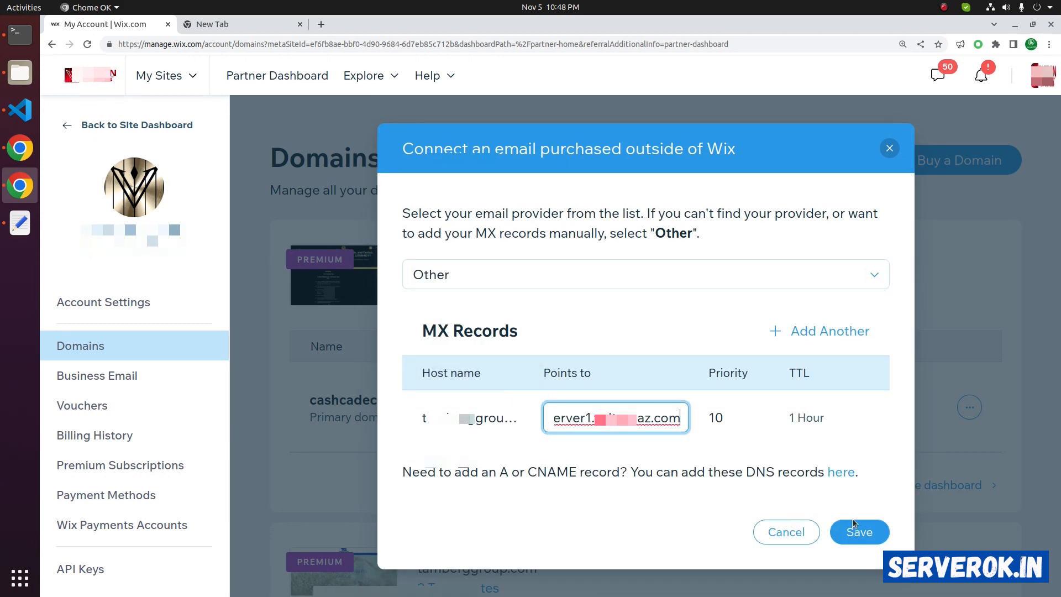
{"action": "left_click", "coordinate": [859, 532]}
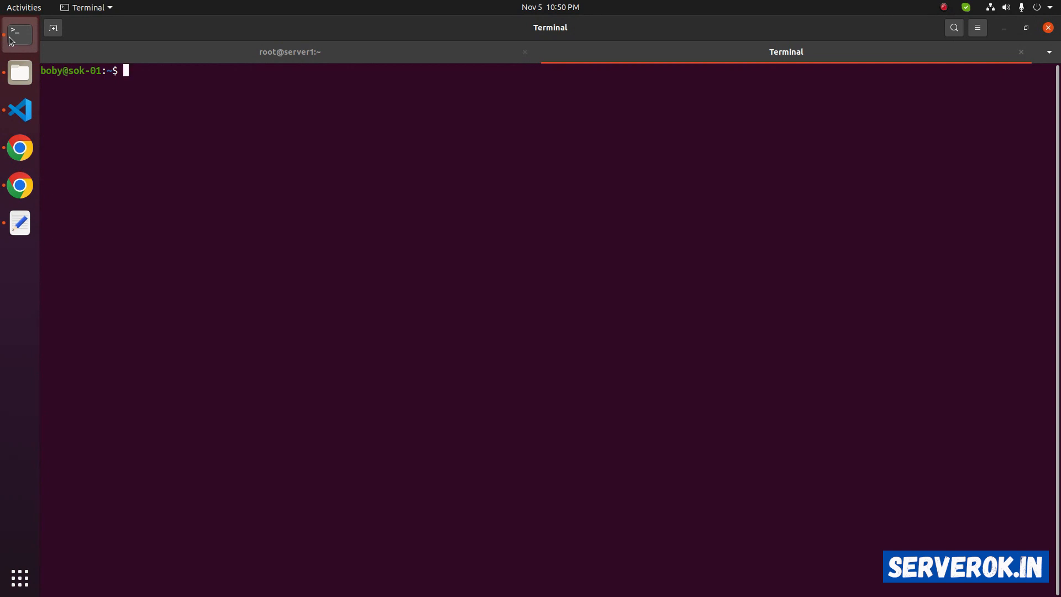
- Type 'nslookup -q=mx' at the terminal prompt
{"action": "type", "text": "n"}
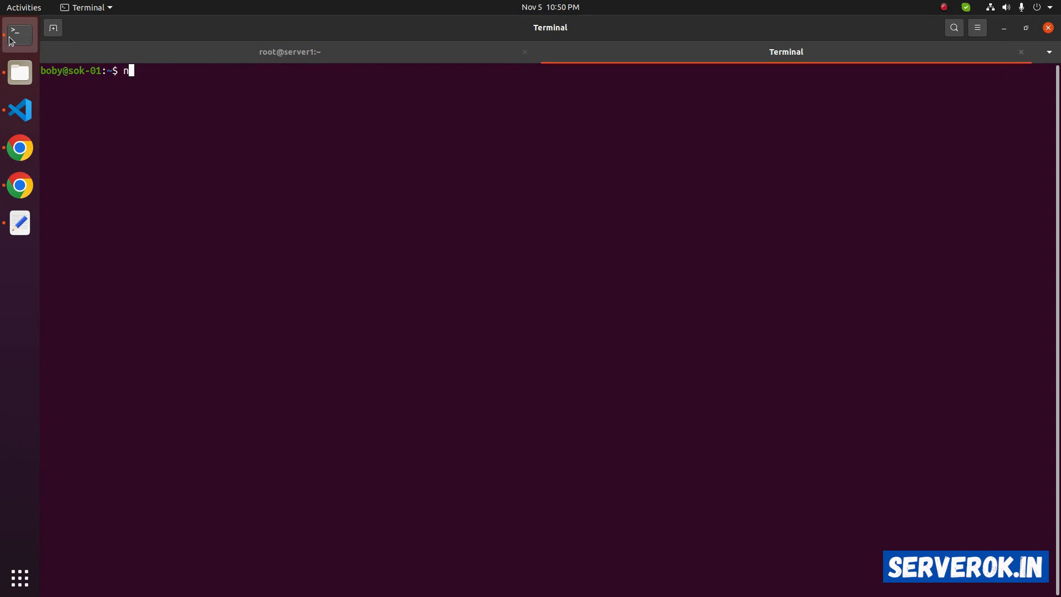
{"action": "type", "text": "slookup -q"}
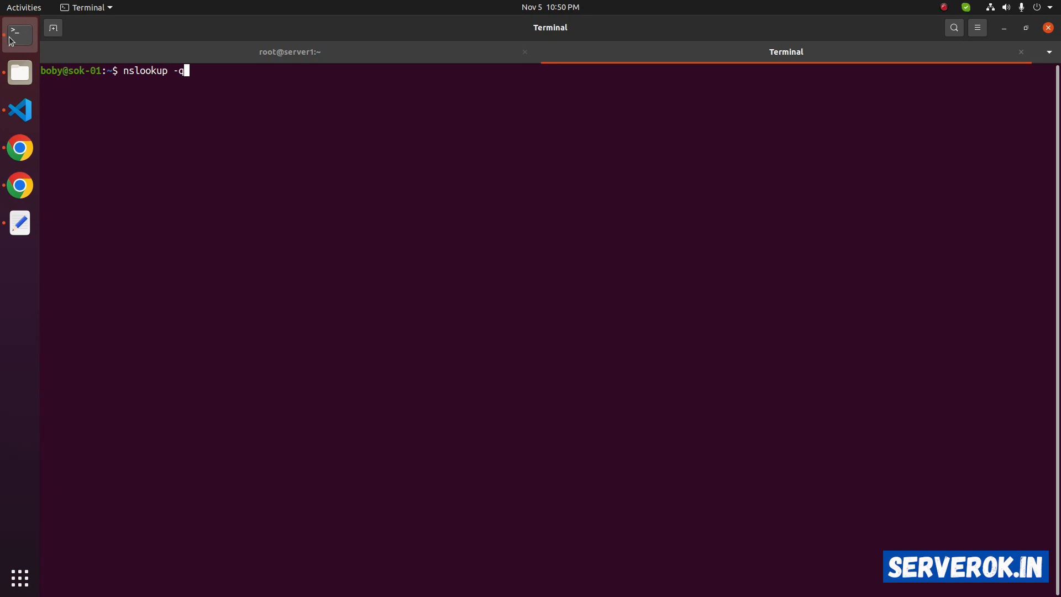
{"action": "type", "text": "=mx"}
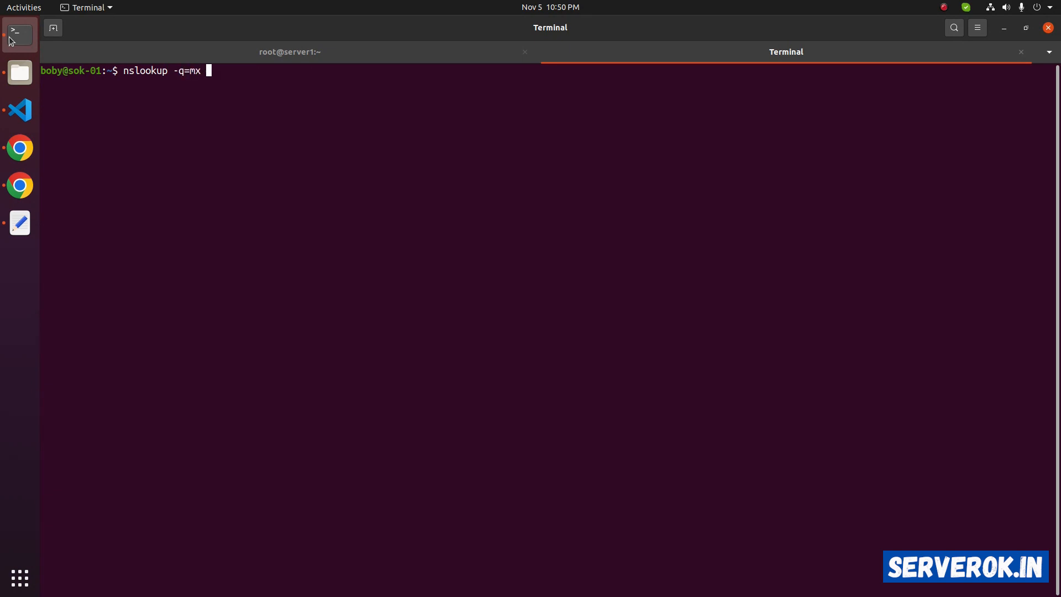